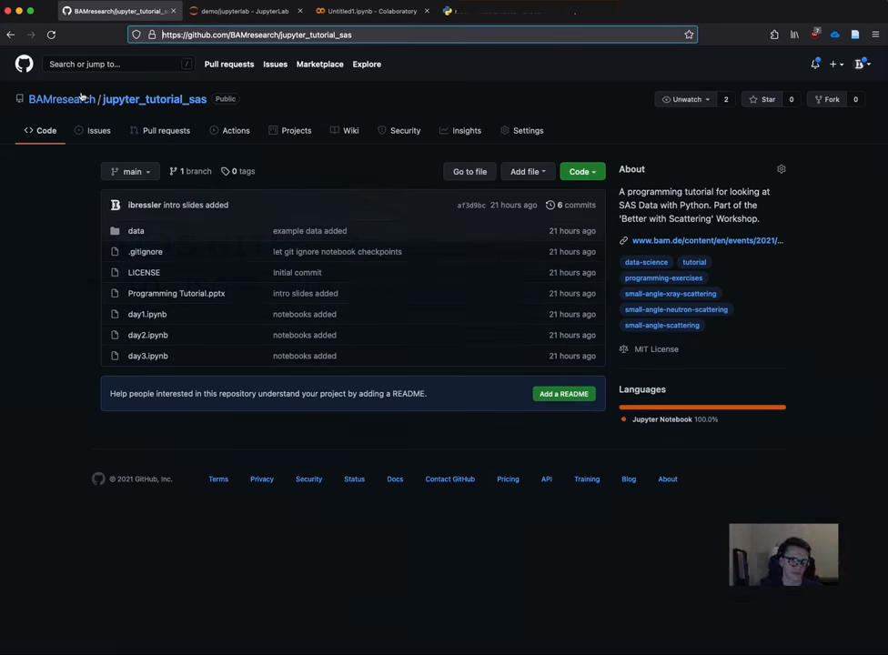
{"action": "mouse_move", "coordinate": [91, 313]}
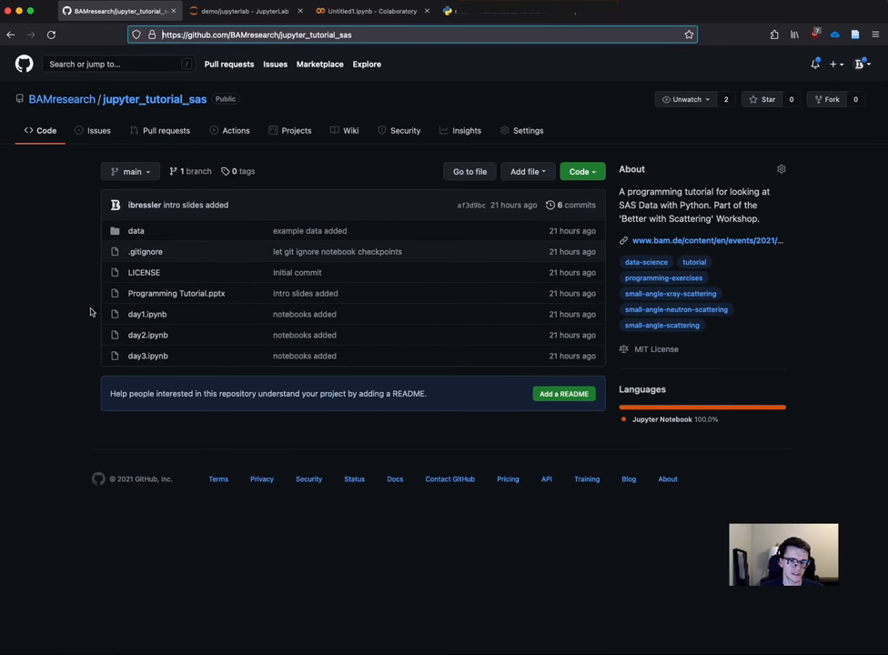
{"action": "mouse_move", "coordinate": [84, 303]}
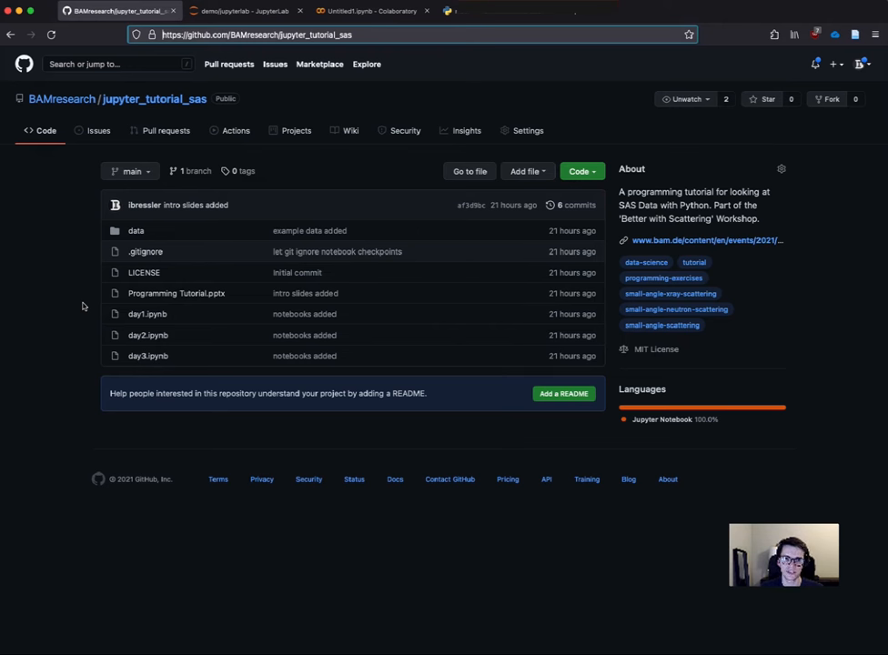
View the main branch's commit history, six verified commits from Nov 28, 2021
{"action": "left_click", "coordinate": [573, 204]}
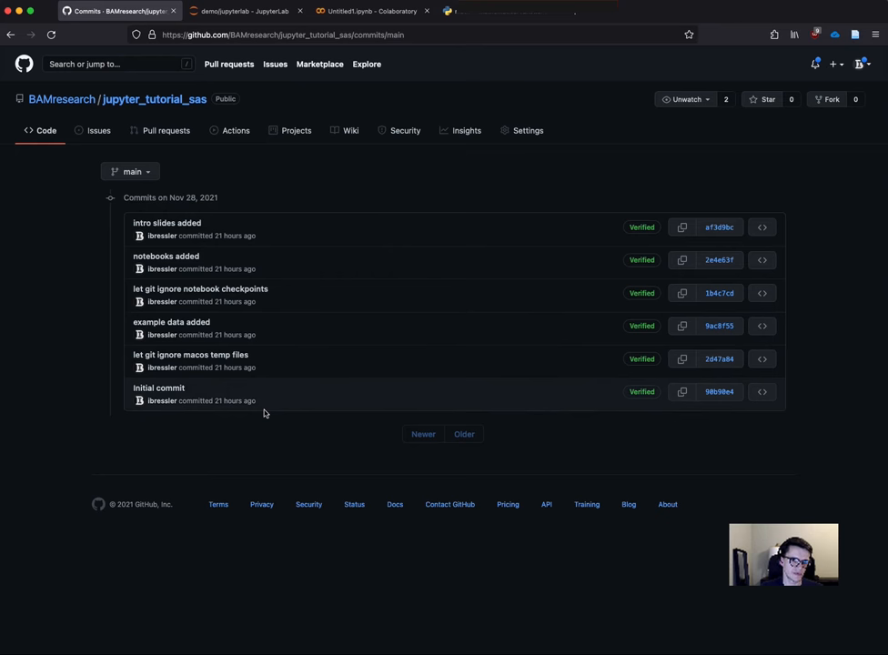
{"action": "mouse_move", "coordinate": [288, 346]}
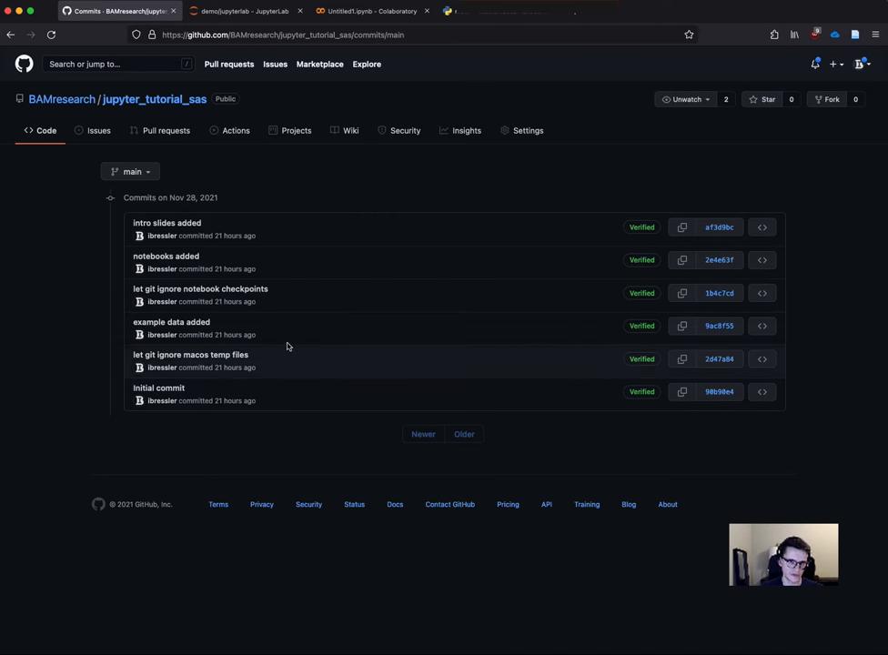
{"action": "mouse_move", "coordinate": [295, 241]}
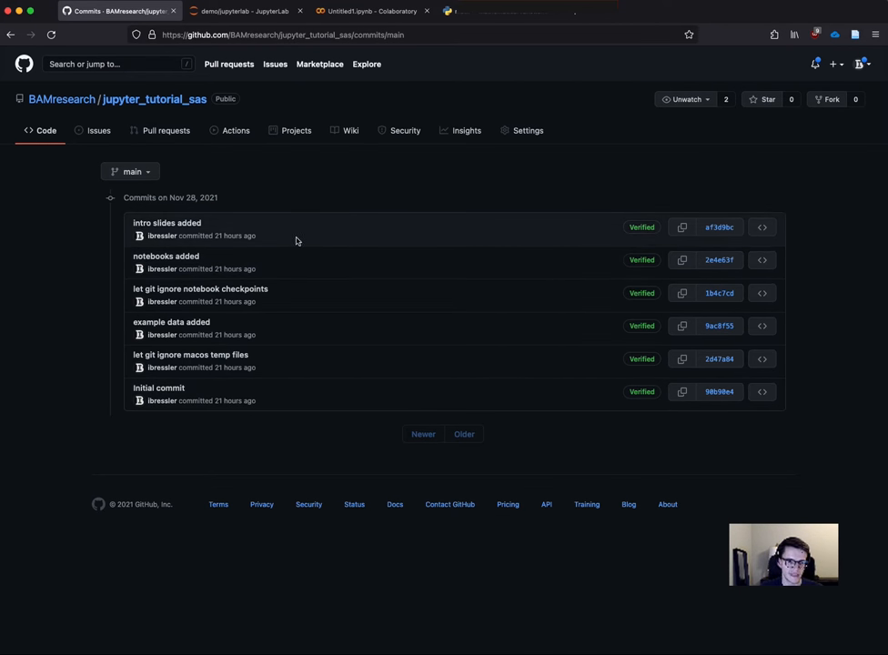
{"action": "mouse_move", "coordinate": [324, 350]}
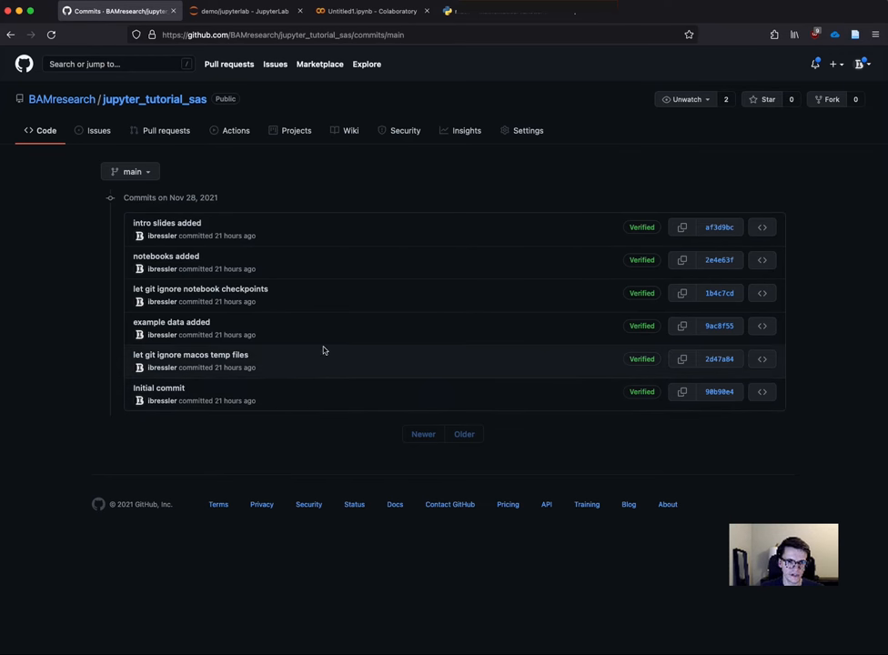
{"action": "mouse_move", "coordinate": [313, 360]}
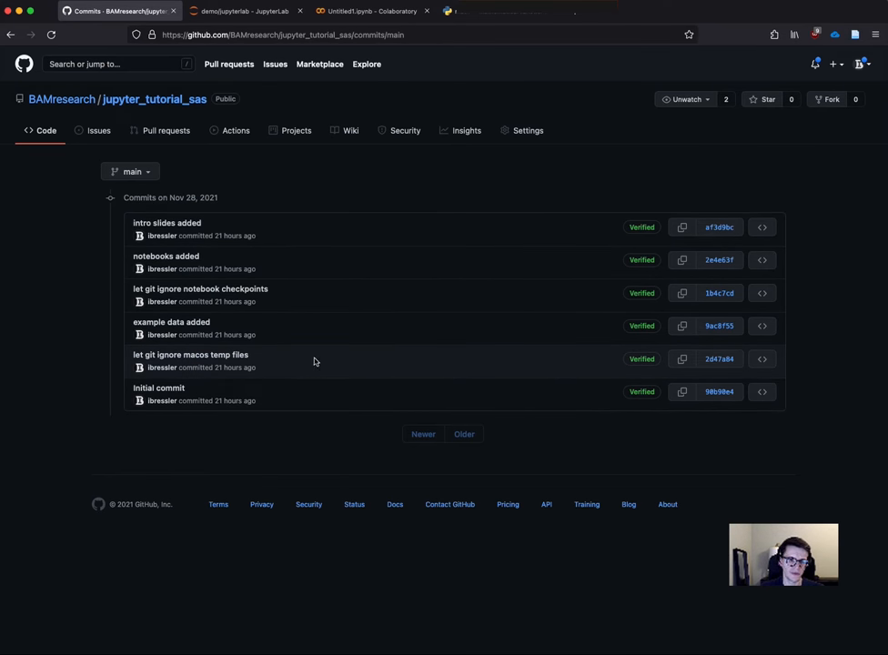
{"action": "mouse_move", "coordinate": [333, 362]}
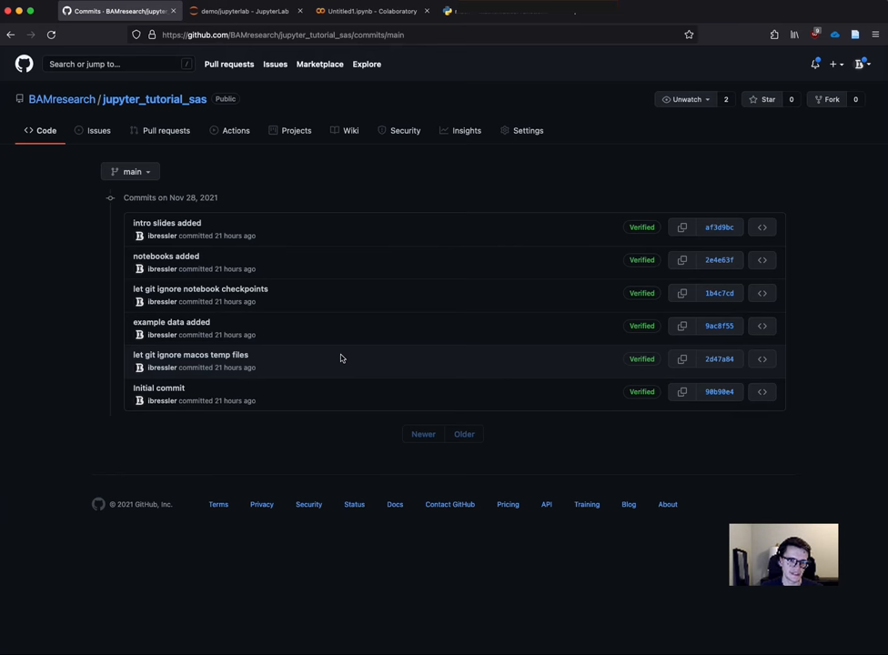
{"action": "mouse_move", "coordinate": [255, 360]}
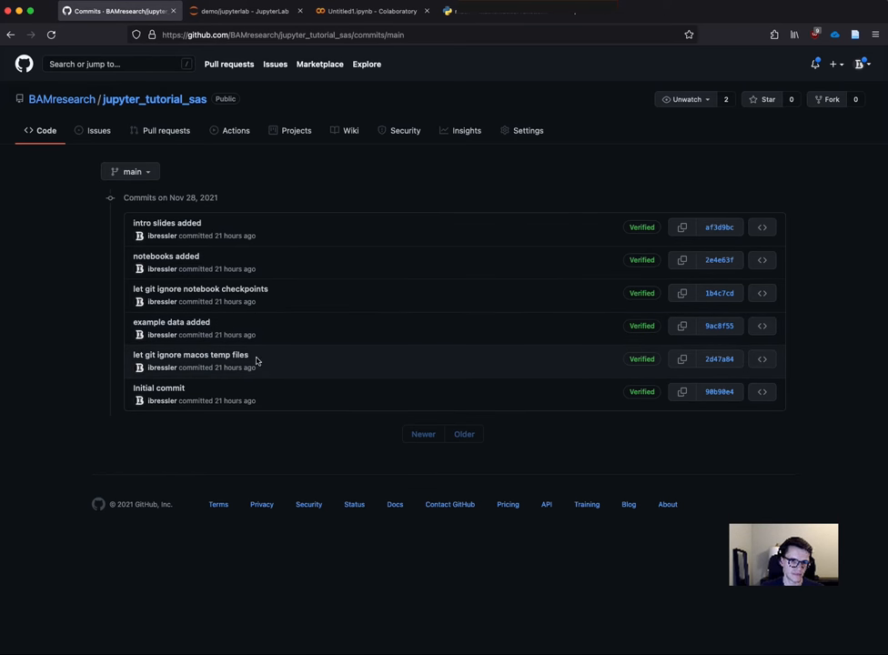
{"action": "mouse_move", "coordinate": [306, 299]}
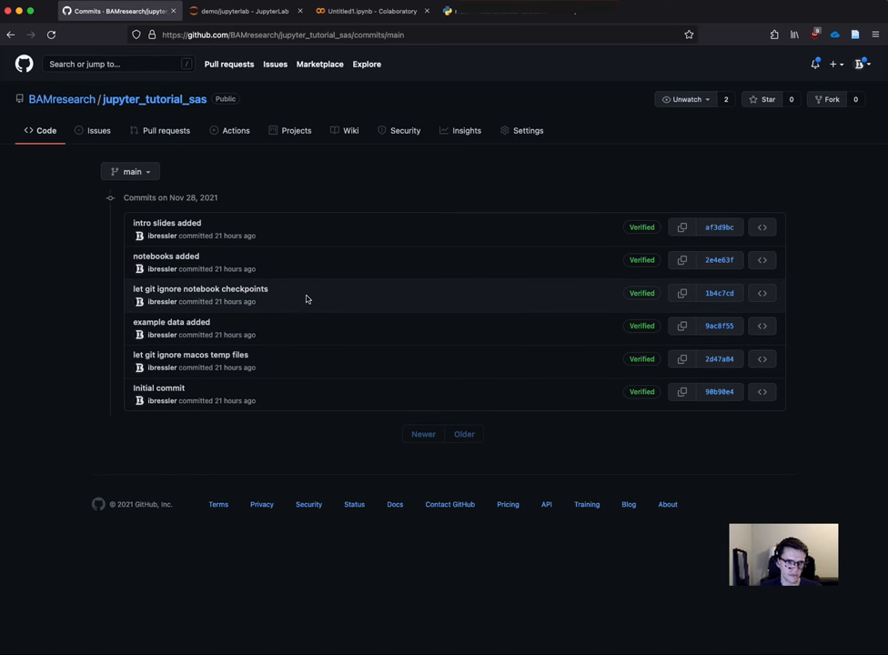
{"action": "mouse_move", "coordinate": [337, 262]}
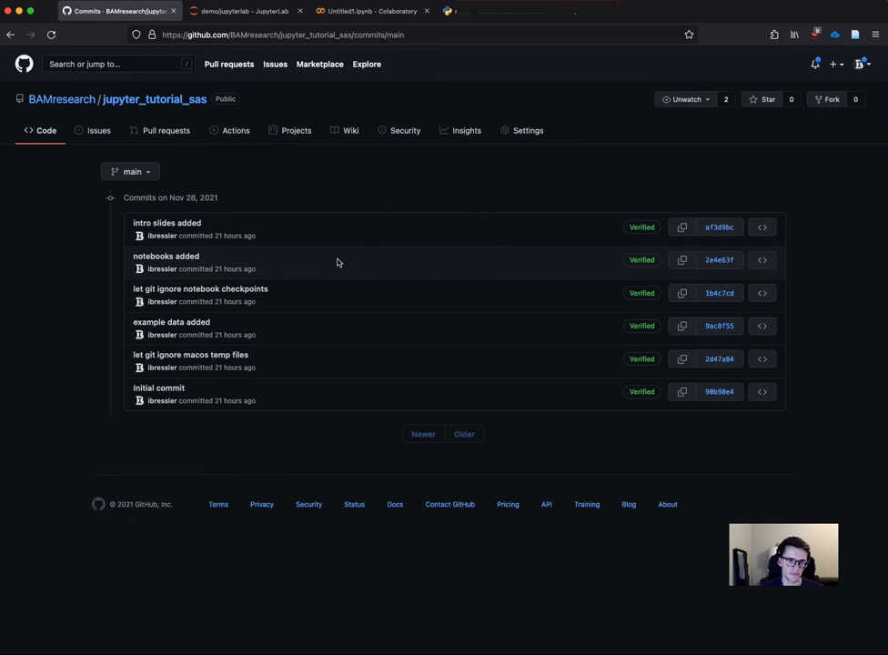
{"action": "mouse_move", "coordinate": [304, 204]}
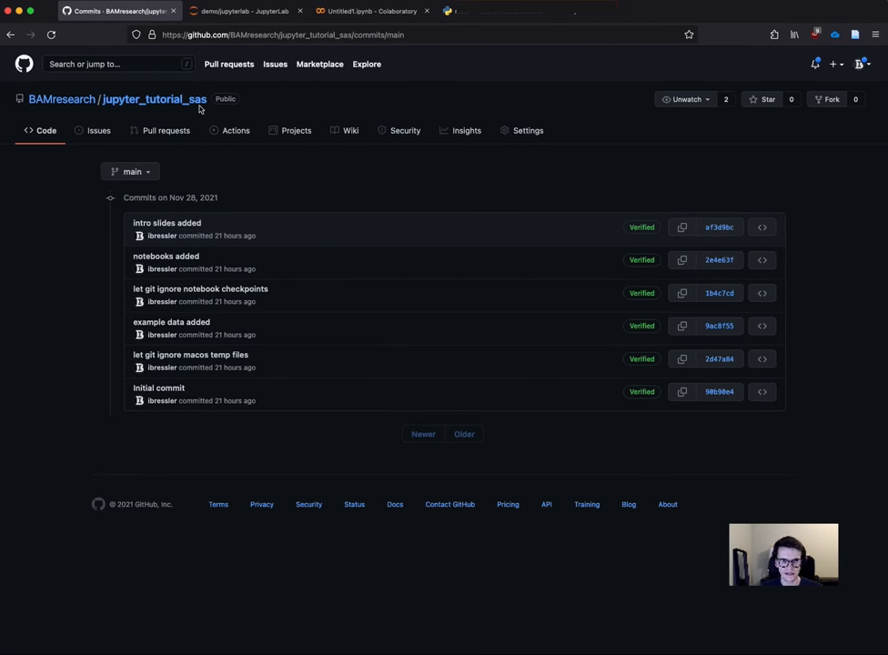
{"action": "mouse_move", "coordinate": [155, 98]}
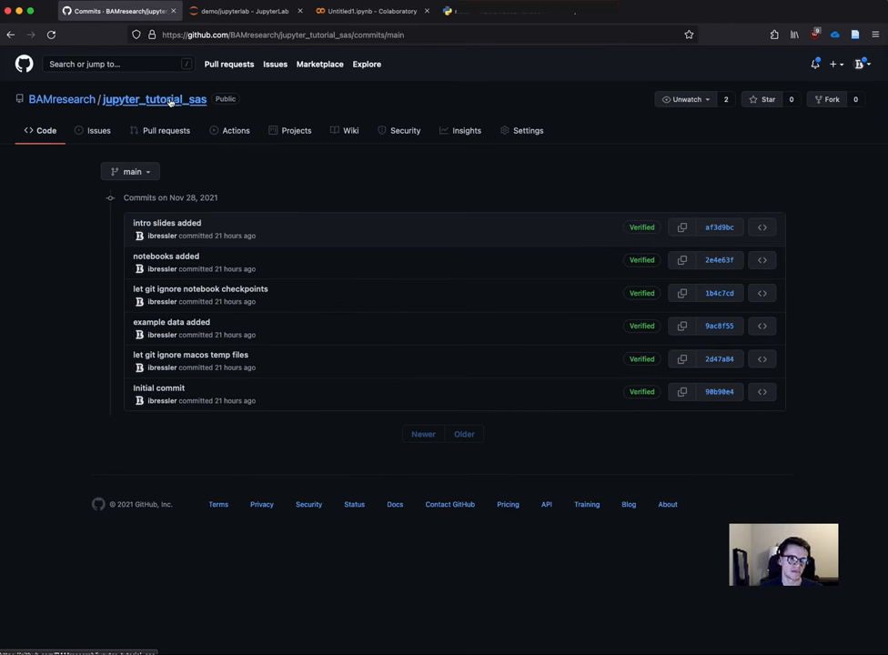
Return to the jupyter_tutorial_sas Code view with its file listing
{"action": "left_click", "coordinate": [153, 98]}
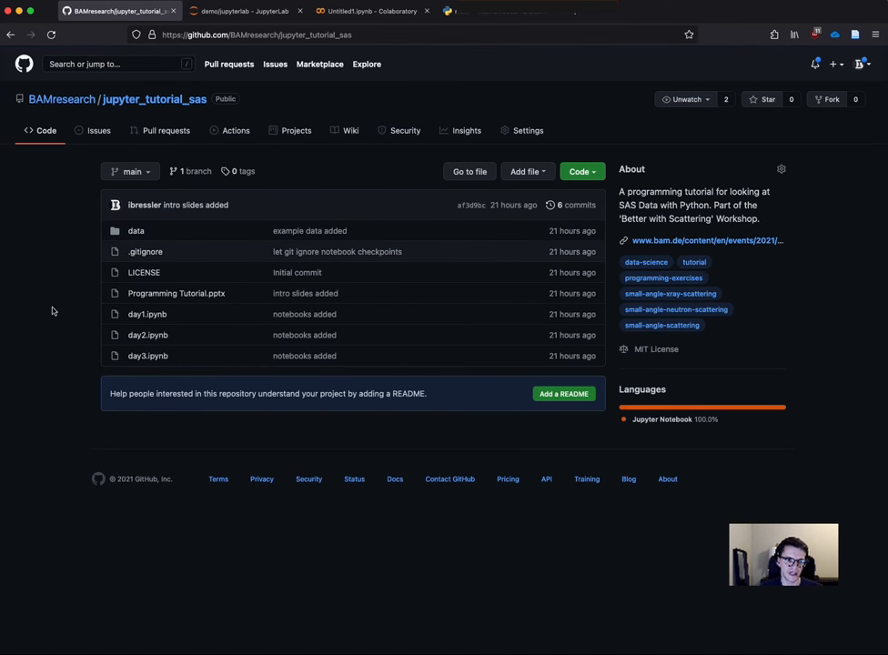
{"action": "mouse_move", "coordinate": [62, 326]}
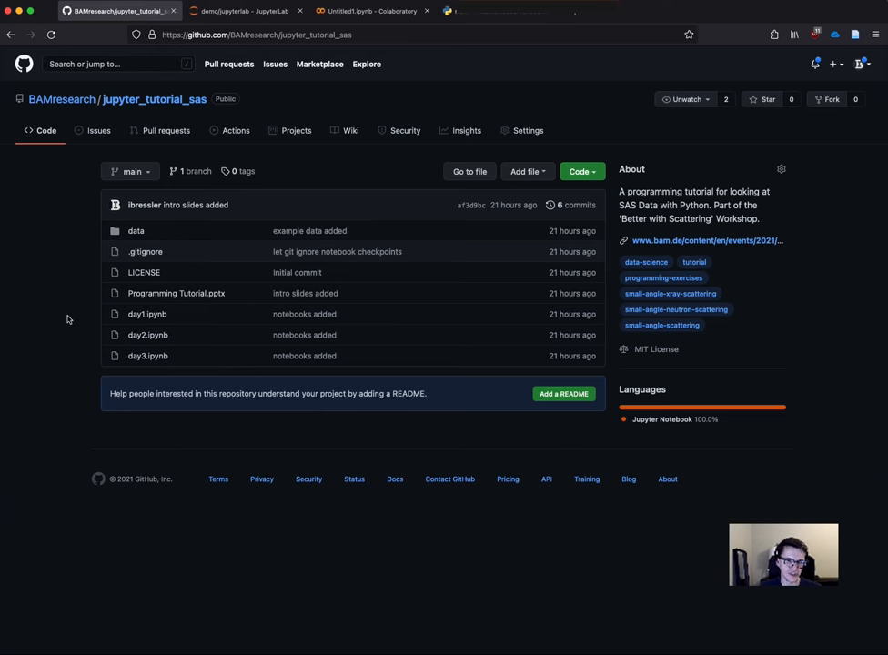
{"action": "mouse_move", "coordinate": [84, 306]}
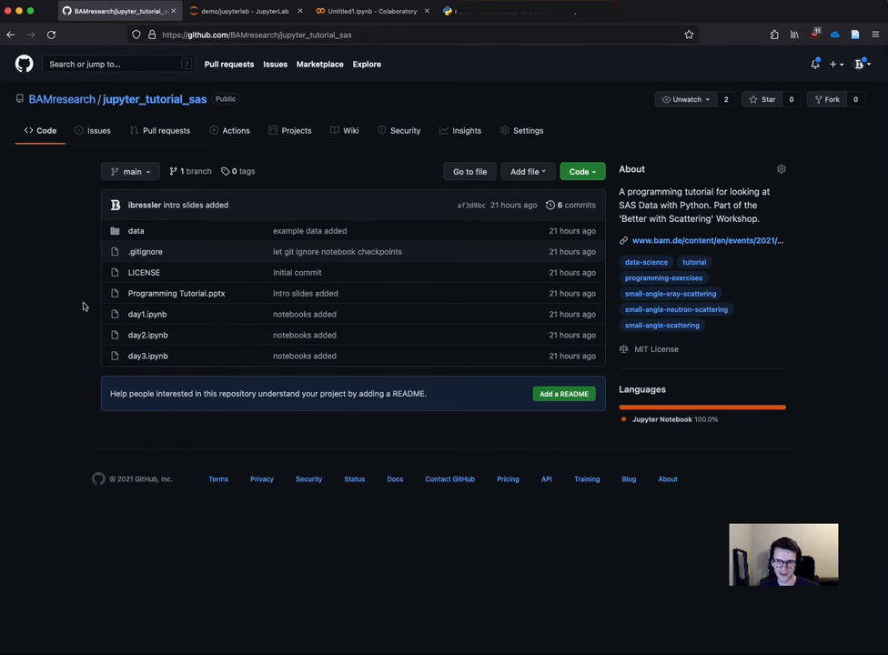
{"action": "mouse_move", "coordinate": [102, 317]}
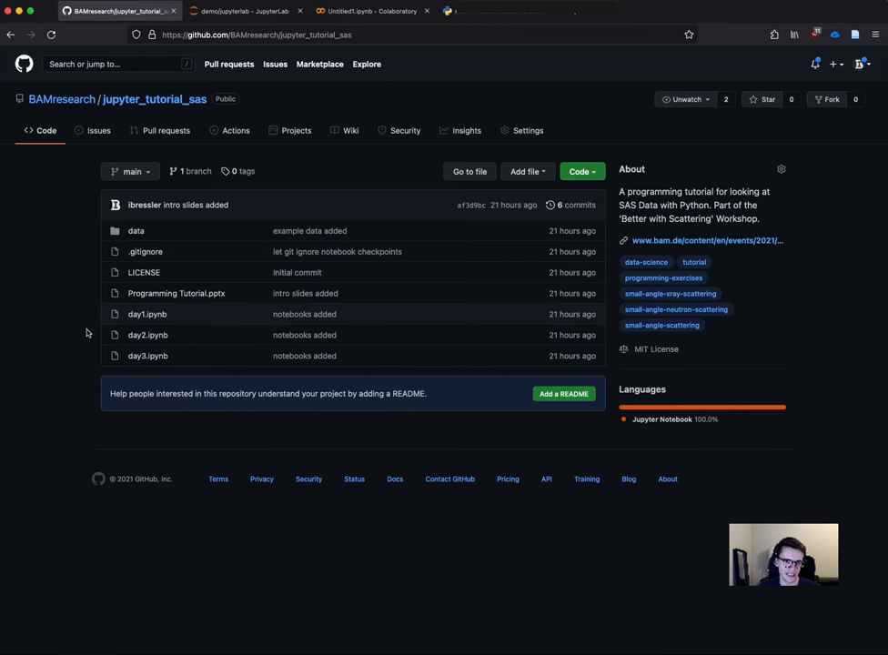
{"action": "mouse_move", "coordinate": [69, 353]}
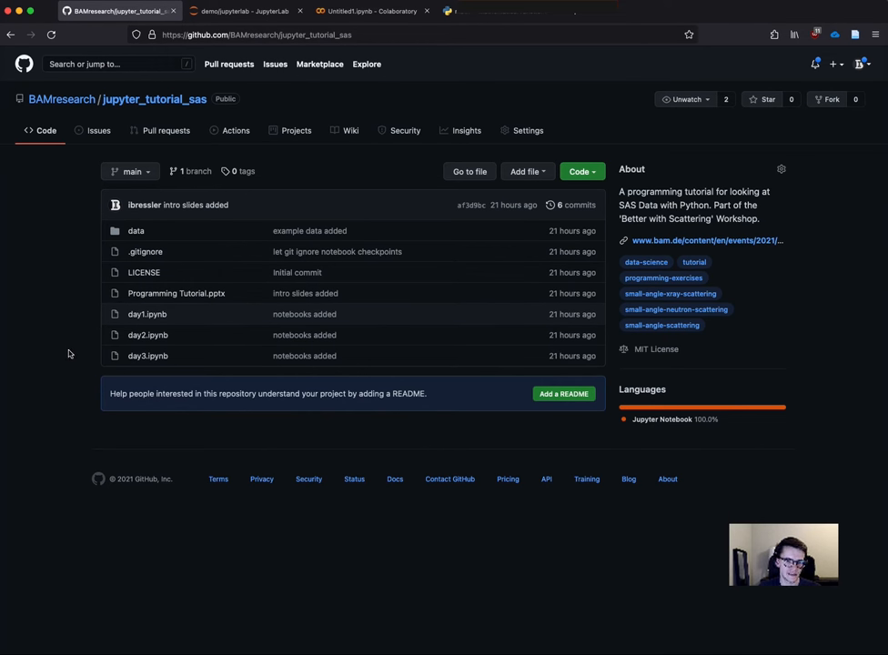
{"action": "mouse_move", "coordinate": [319, 91]}
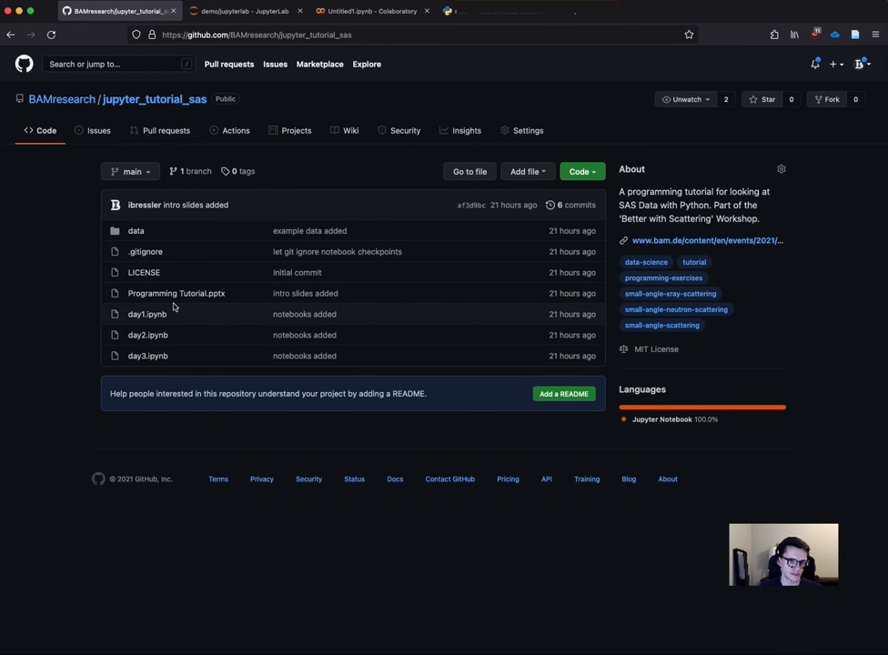
View the rendered day1.ipynb 'Programming Tutorial, Day 1' headings, code cells and outputs
{"action": "left_click", "coordinate": [145, 313]}
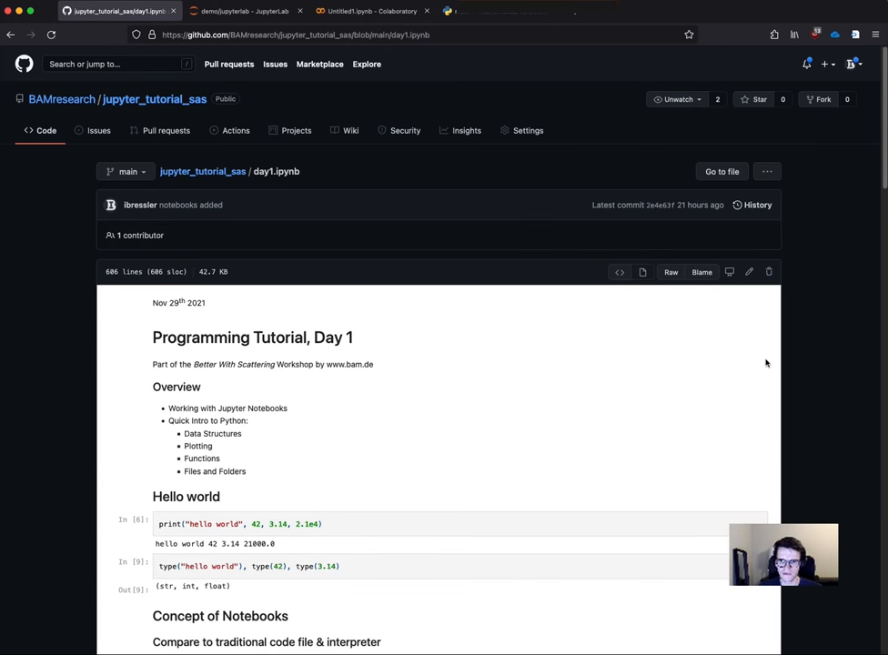
{"action": "scroll", "scroll_direction": "down", "scroll_amount": 3}
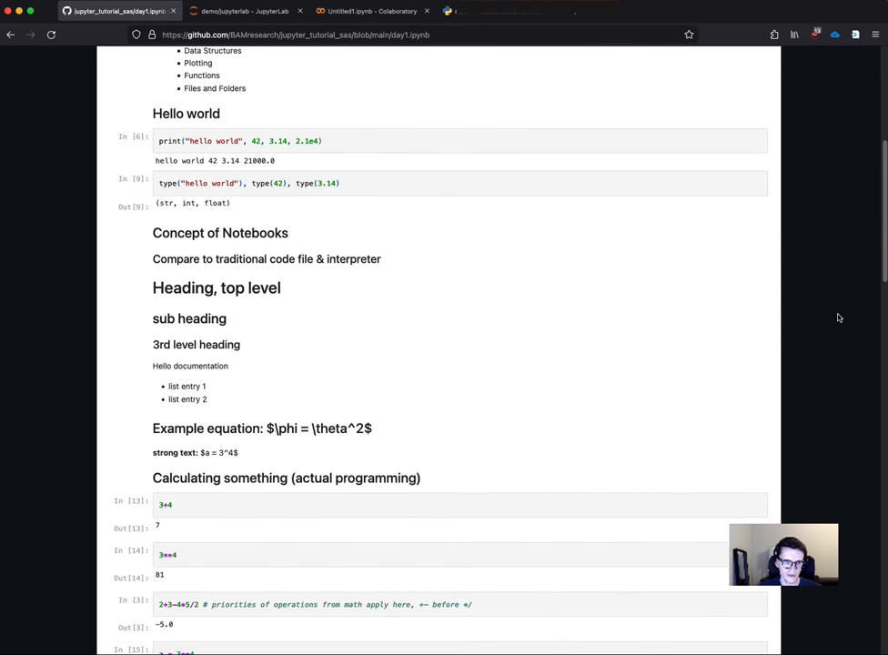
{"action": "scroll", "scroll_direction": "down", "scroll_amount": 3}
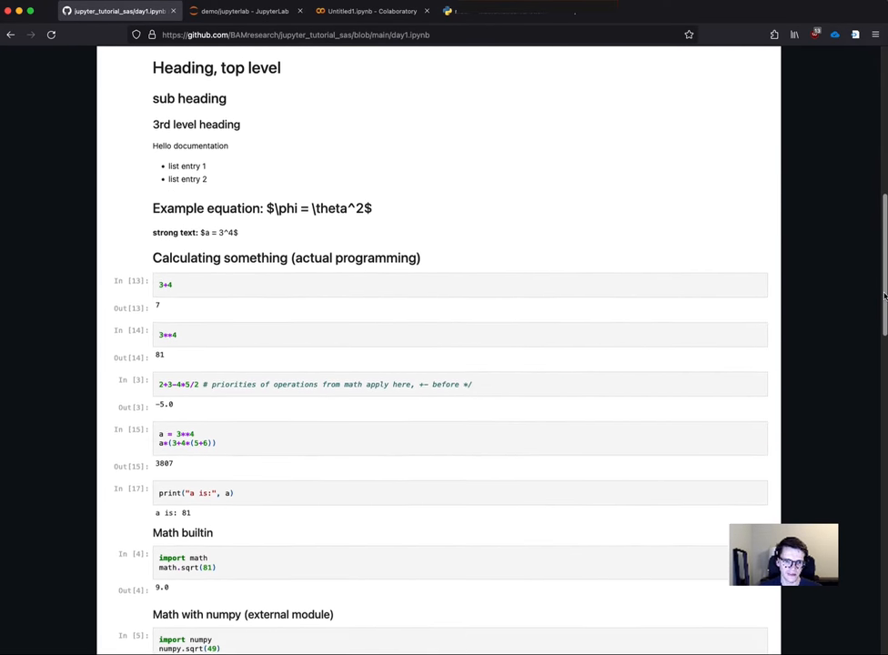
{"action": "scroll", "scroll_direction": "up", "scroll_amount": 3}
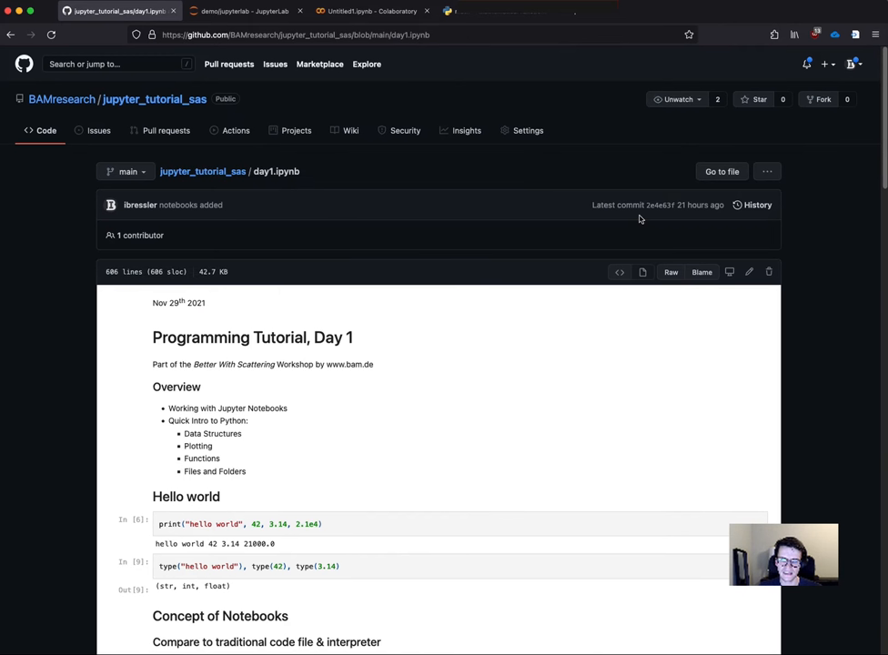
{"action": "mouse_move", "coordinate": [670, 273]}
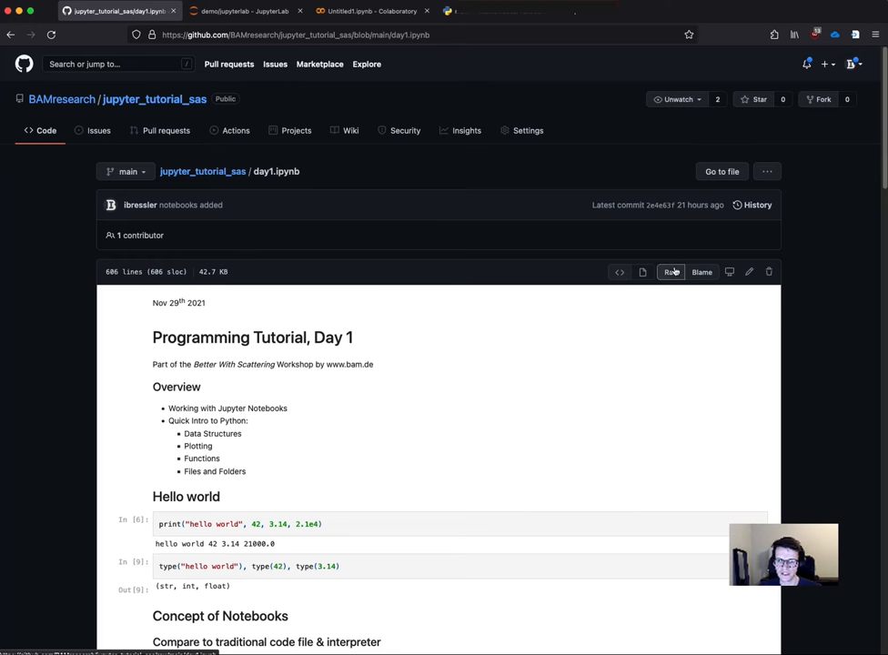
Request the raw day1.ipynb file and bring up the Raw link's save options
{"action": "left_click", "coordinate": [669, 271]}
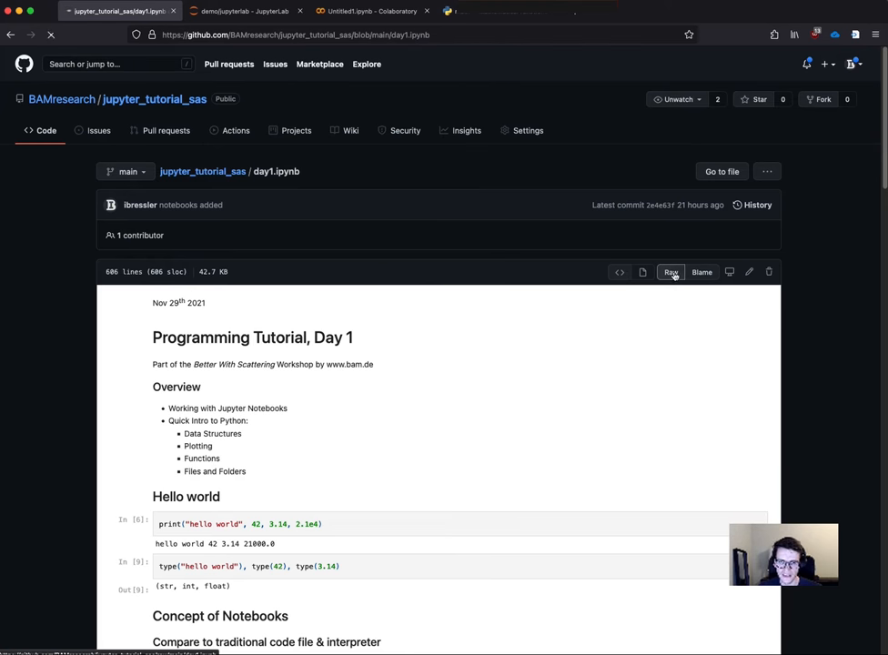
{"action": "left_click", "coordinate": [670, 273]}
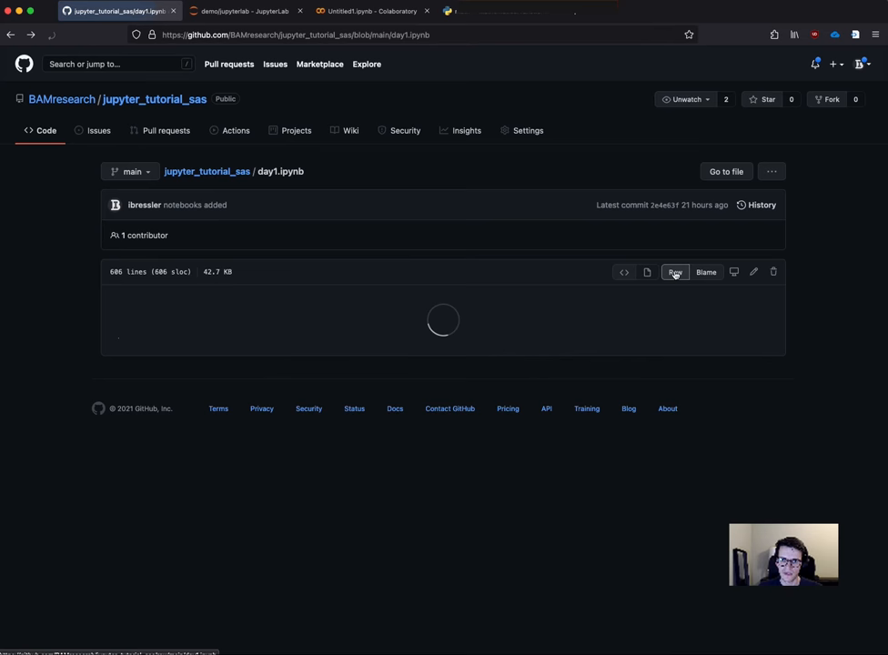
{"action": "right_click", "coordinate": [675, 273]}
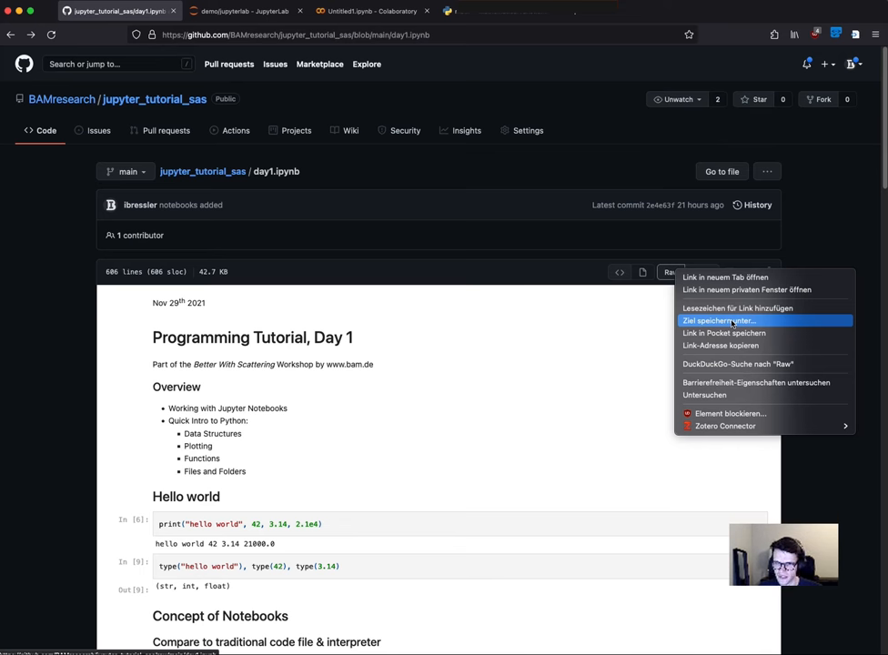
Save the Raw link as day1.ipynb into the Downloads folder
{"action": "left_click", "coordinate": [719, 320]}
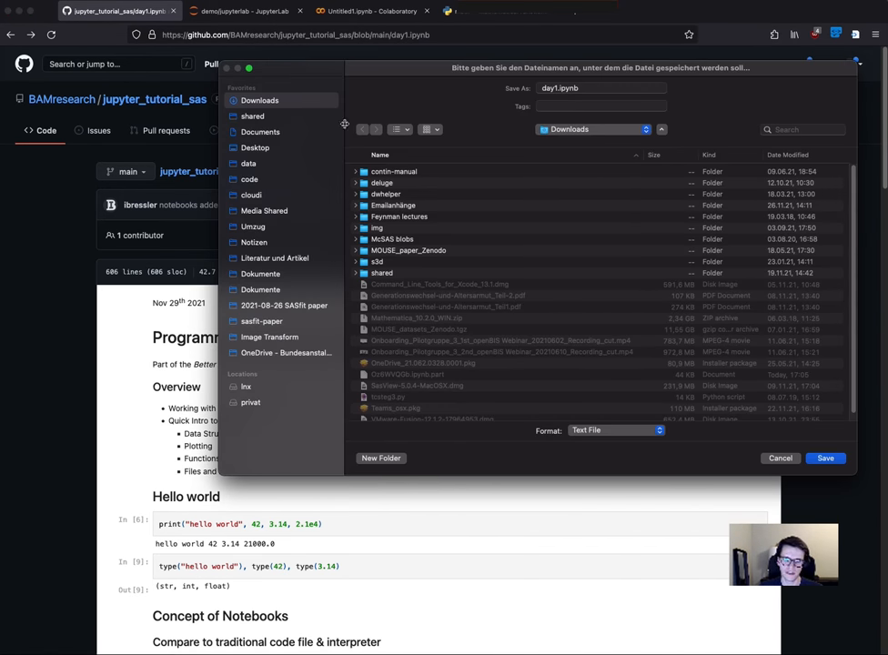
{"action": "left_click", "coordinate": [779, 459]}
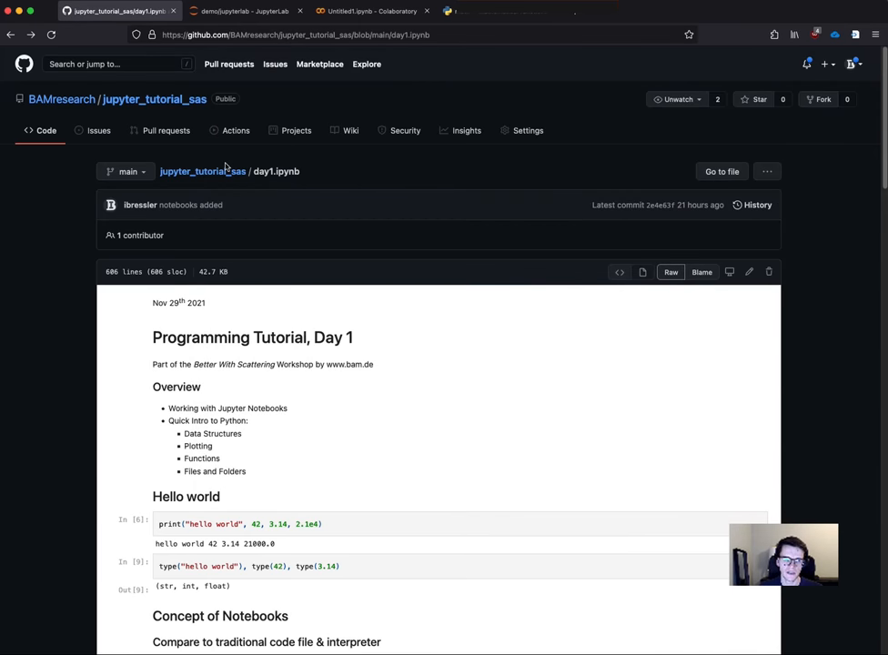
From the repository overview, start the jupyter_tutorial_sas-main.zip download and cancel the Firefox prompt
{"action": "left_click", "coordinate": [204, 171]}
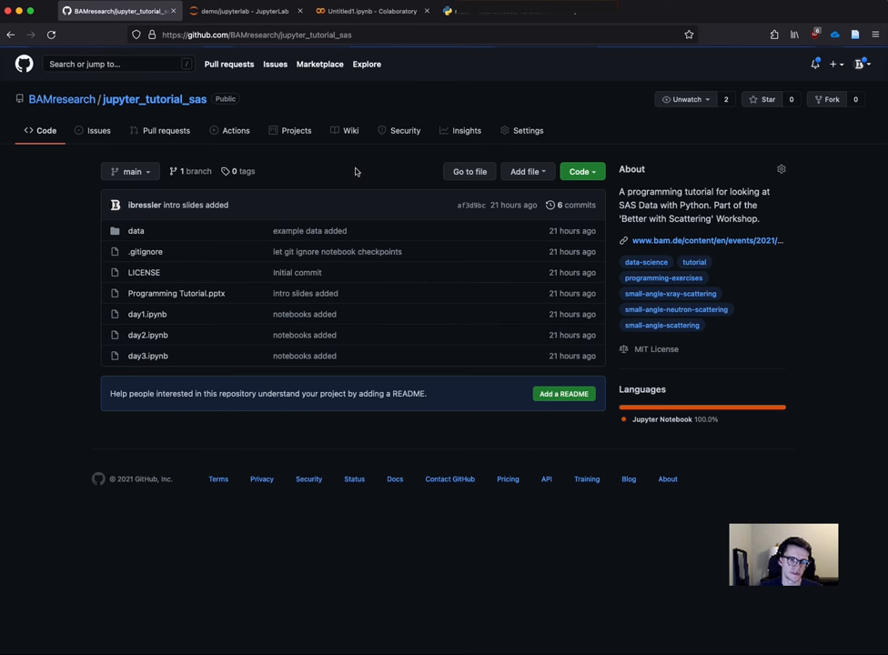
{"action": "mouse_move", "coordinate": [598, 184]}
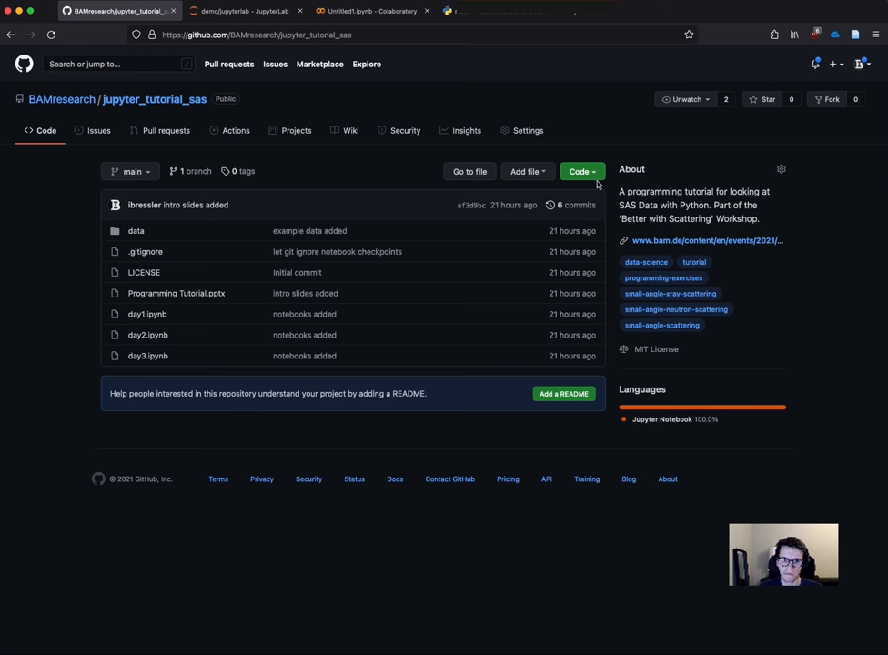
{"action": "left_click", "coordinate": [581, 171]}
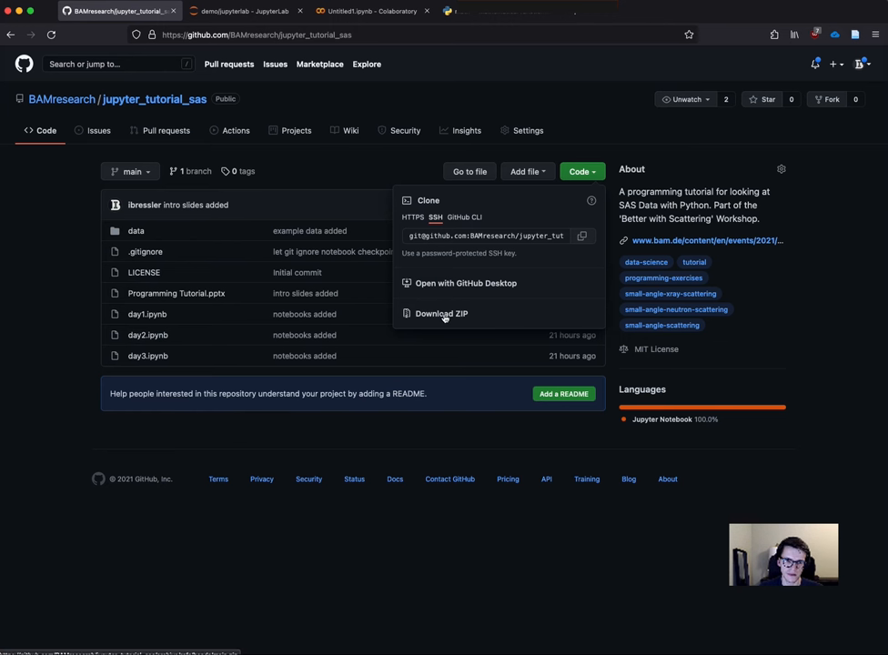
{"action": "mouse_move", "coordinate": [477, 317]}
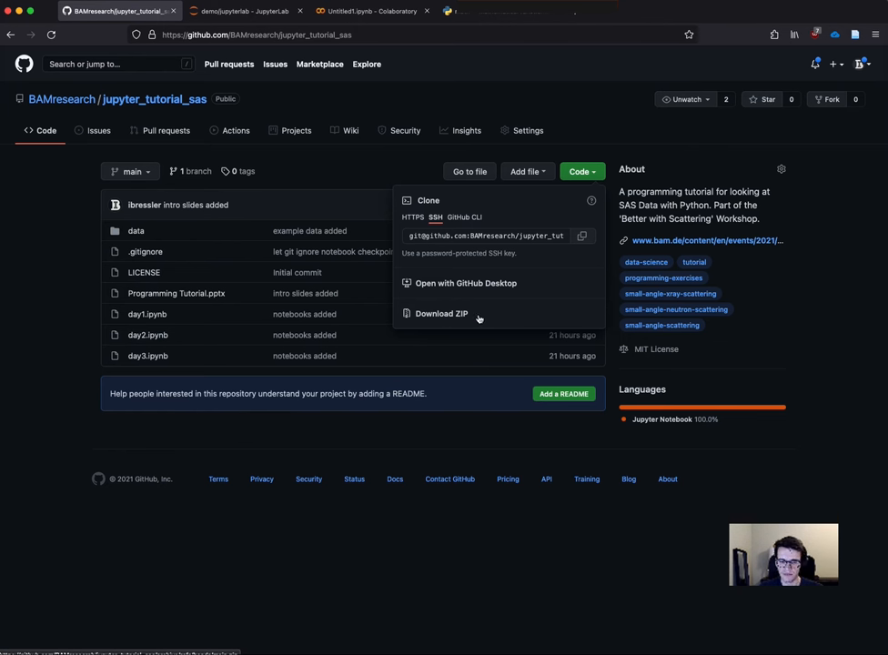
{"action": "mouse_move", "coordinate": [448, 317]}
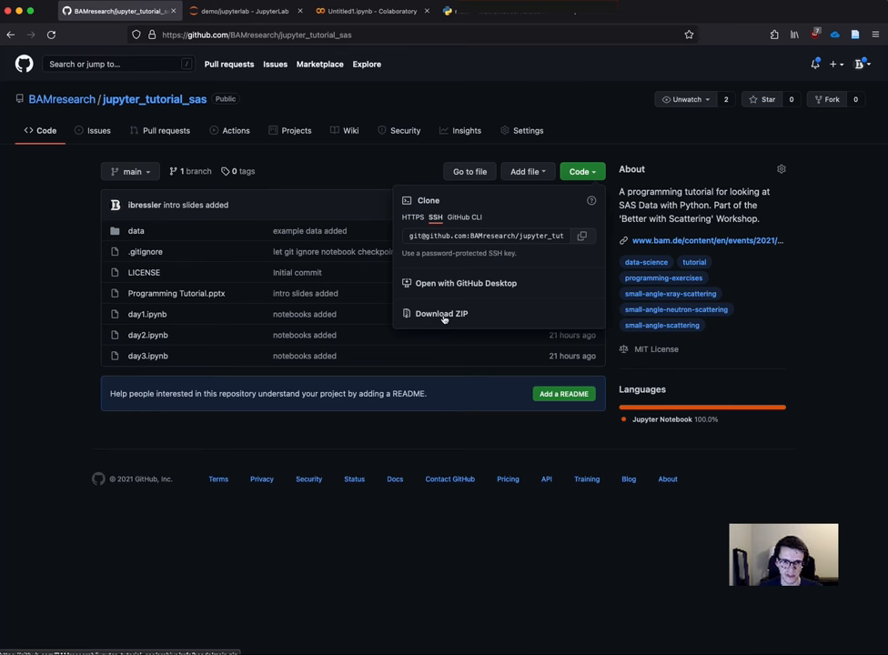
{"action": "left_click", "coordinate": [441, 313]}
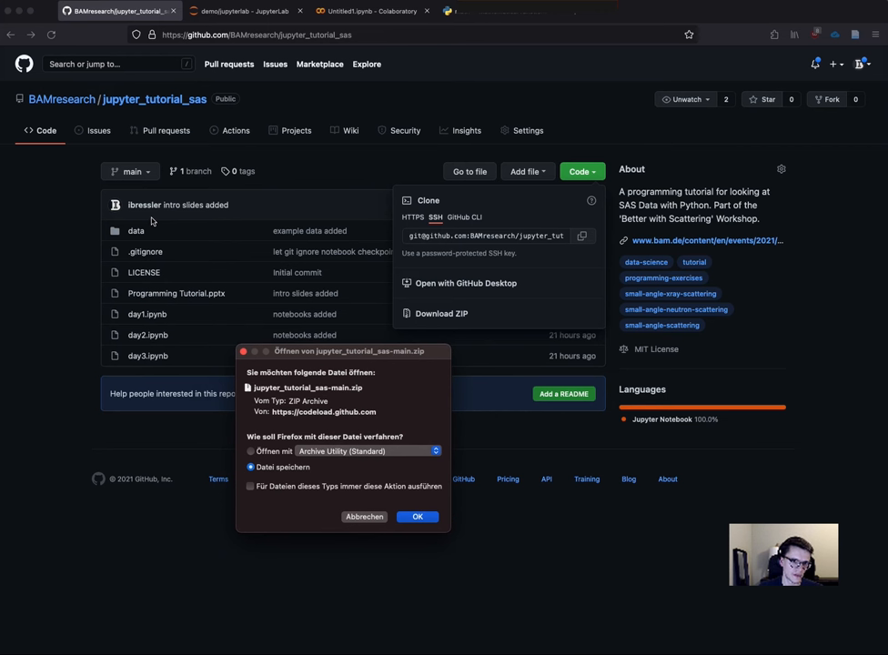
{"action": "mouse_move", "coordinate": [404, 409]}
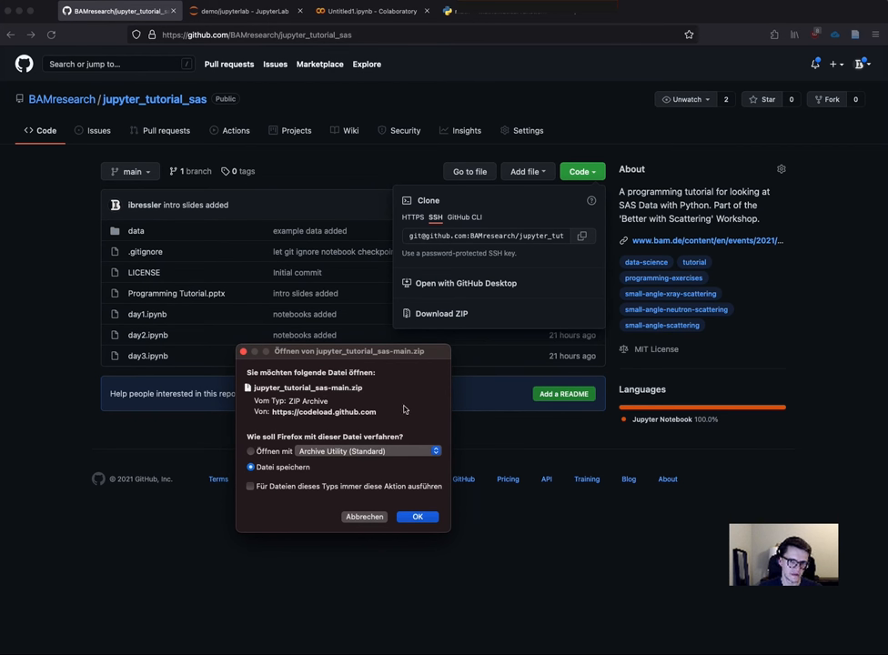
{"action": "mouse_move", "coordinate": [408, 515]}
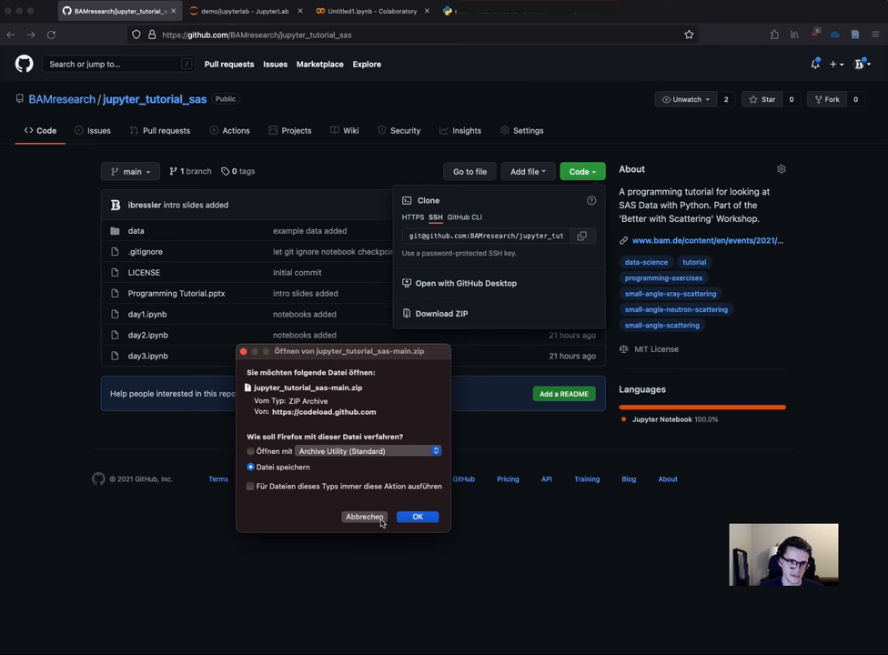
{"action": "left_click", "coordinate": [364, 517]}
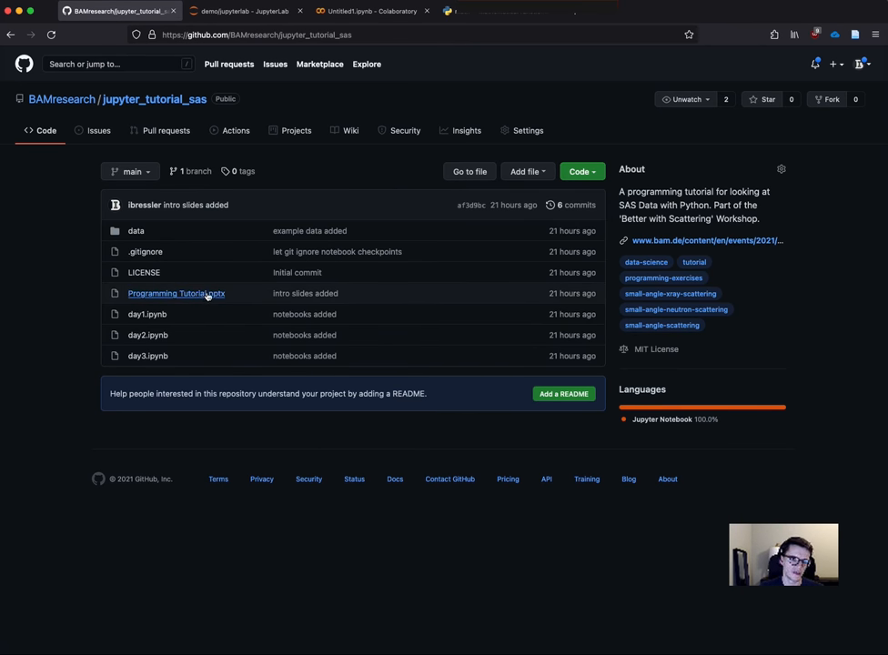
{"action": "mouse_move", "coordinate": [167, 335]}
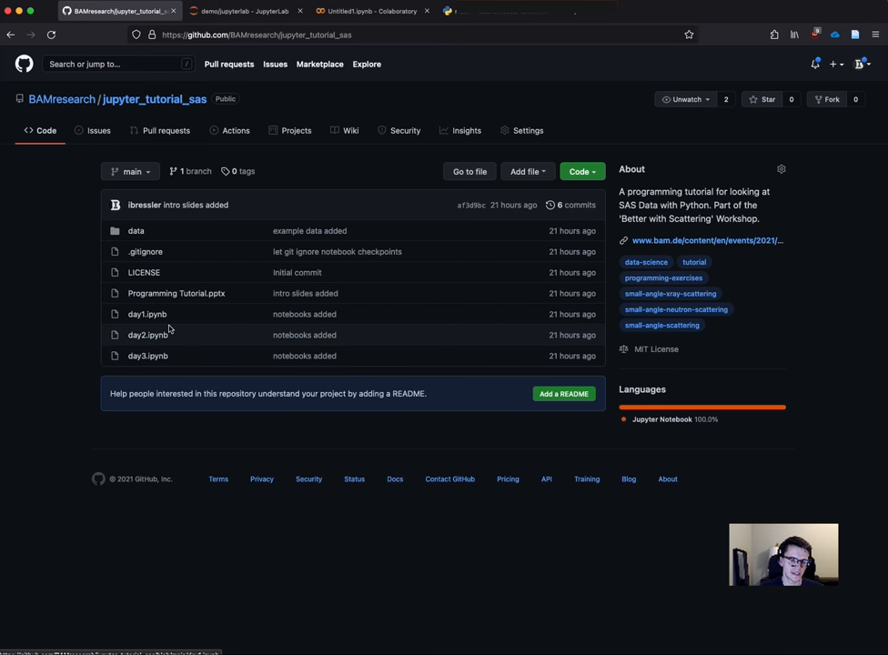
{"action": "mouse_move", "coordinate": [148, 335]}
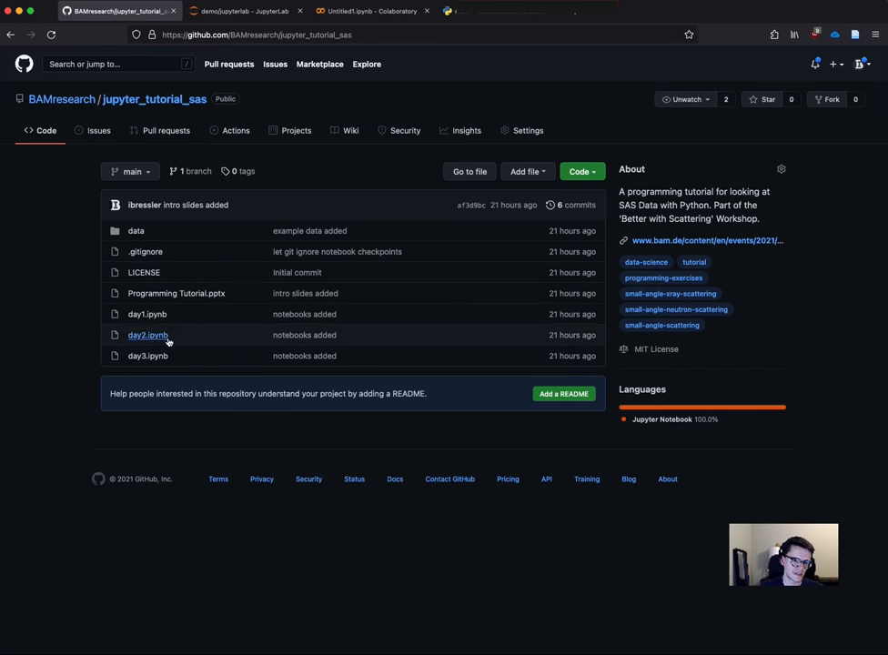
{"action": "mouse_move", "coordinate": [185, 313]}
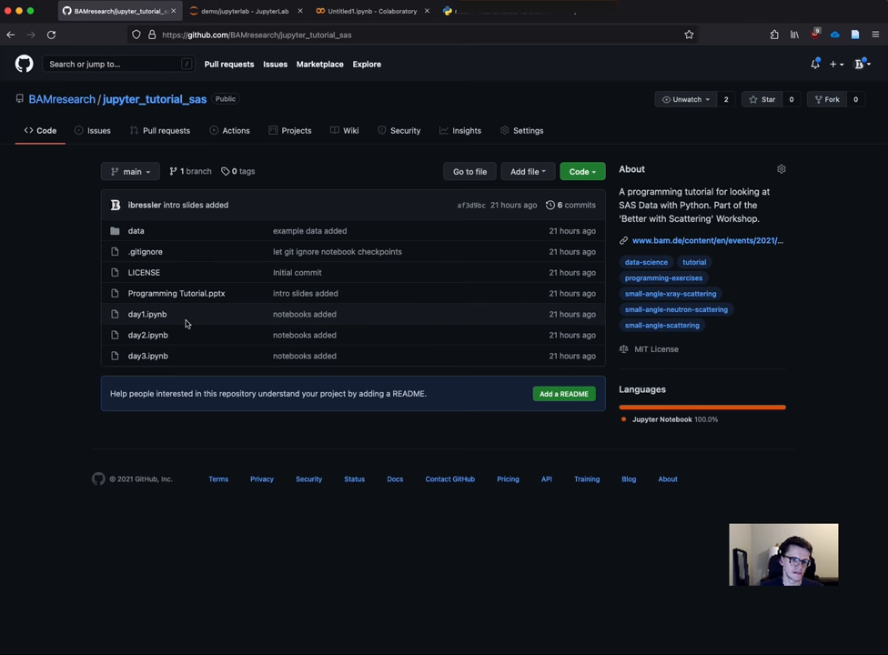
{"action": "mouse_move", "coordinate": [204, 346]}
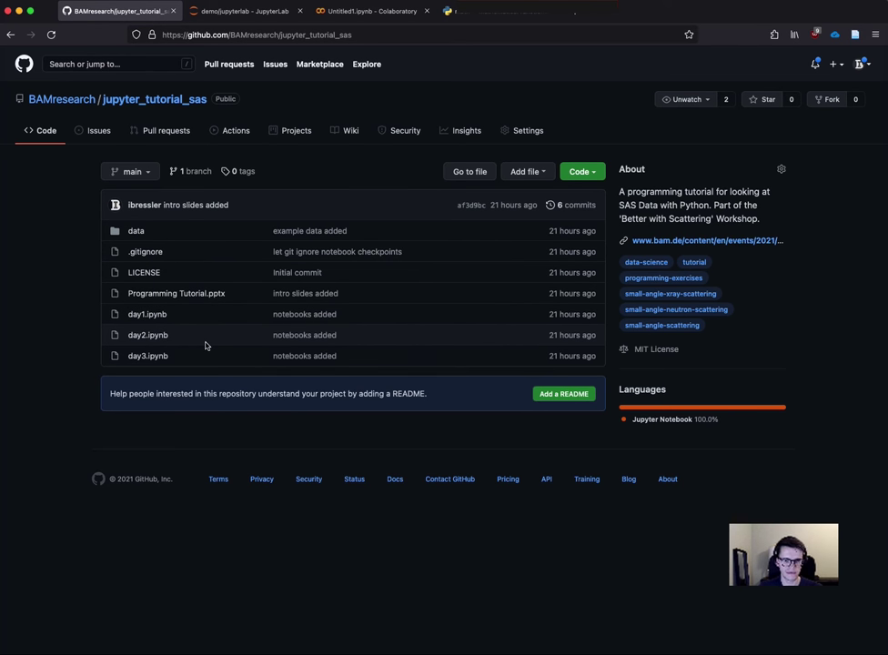
{"action": "mouse_move", "coordinate": [146, 313]}
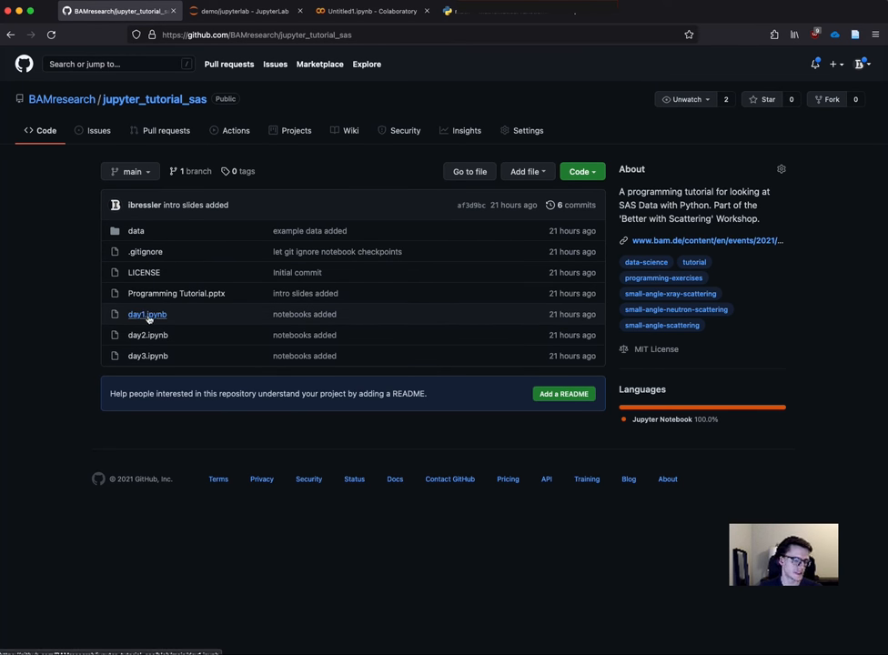
{"action": "mouse_move", "coordinate": [145, 313]}
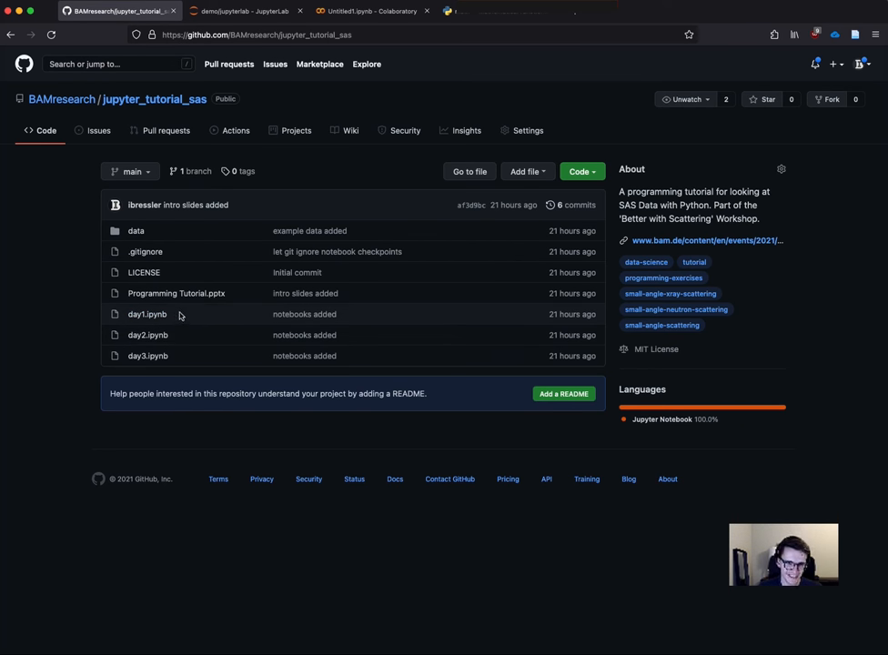
{"action": "mouse_move", "coordinate": [185, 313]}
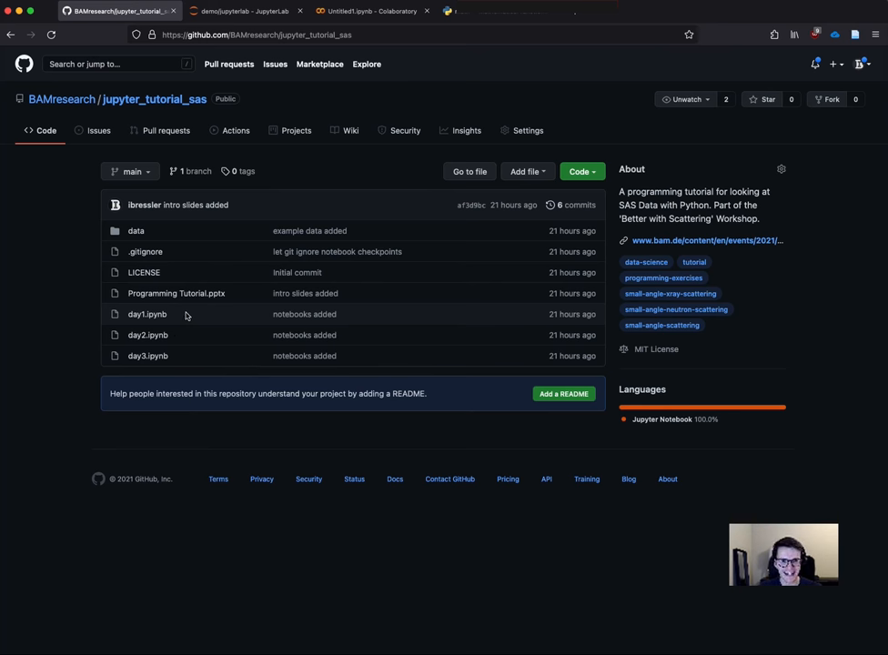
{"action": "mouse_move", "coordinate": [539, 294]}
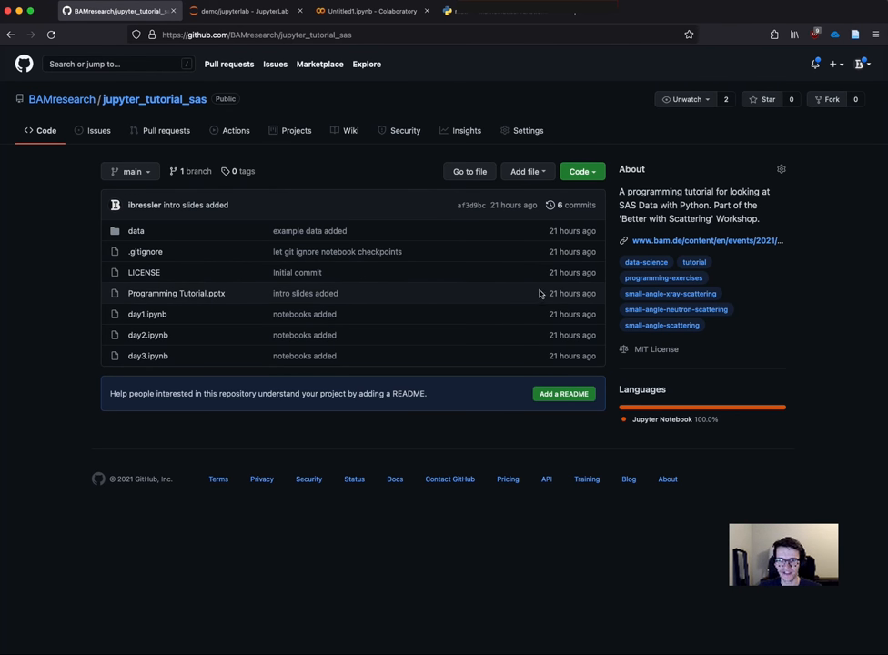
{"action": "mouse_move", "coordinate": [168, 322]}
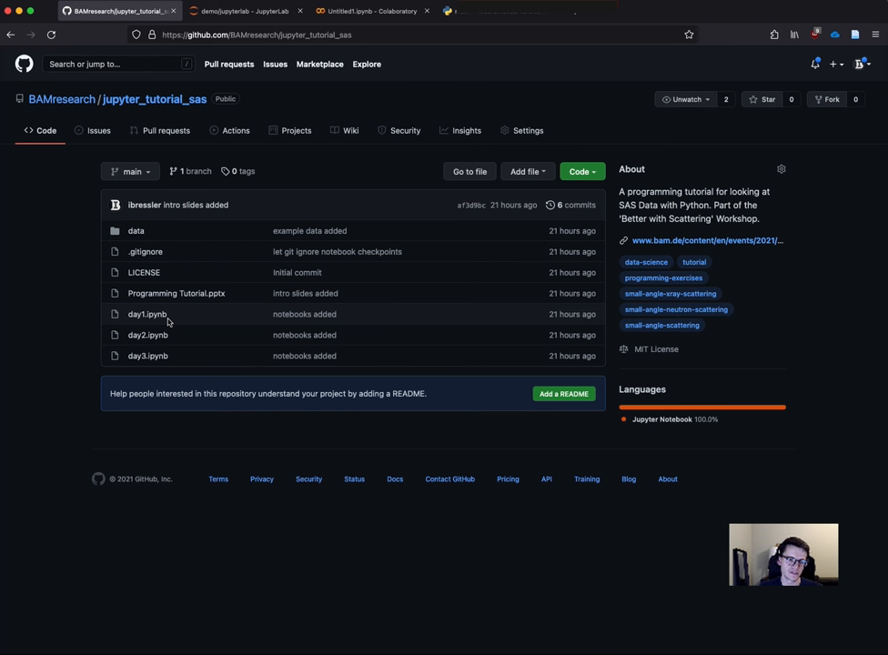
{"action": "mouse_move", "coordinate": [200, 317]}
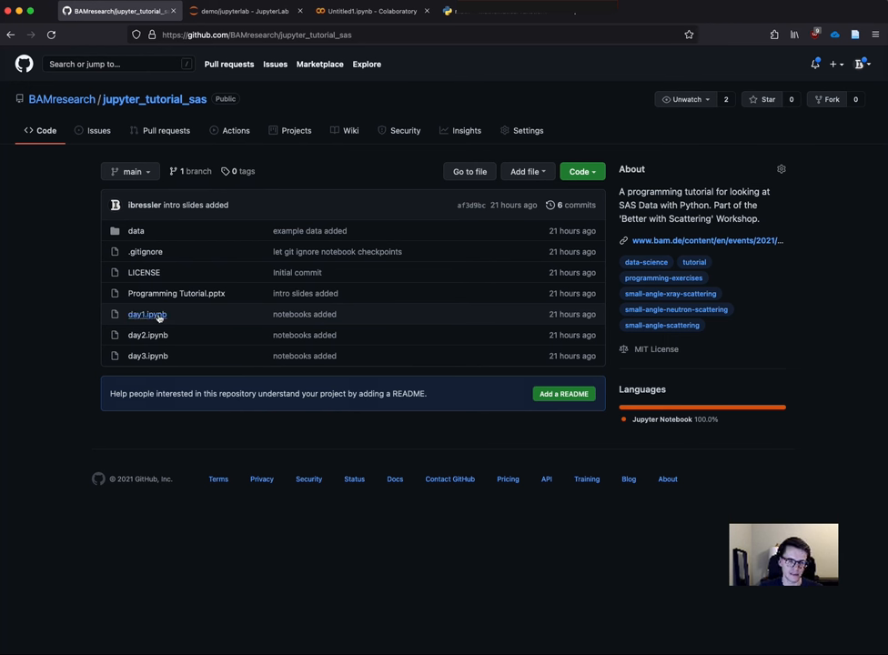
{"action": "mouse_move", "coordinate": [209, 316]}
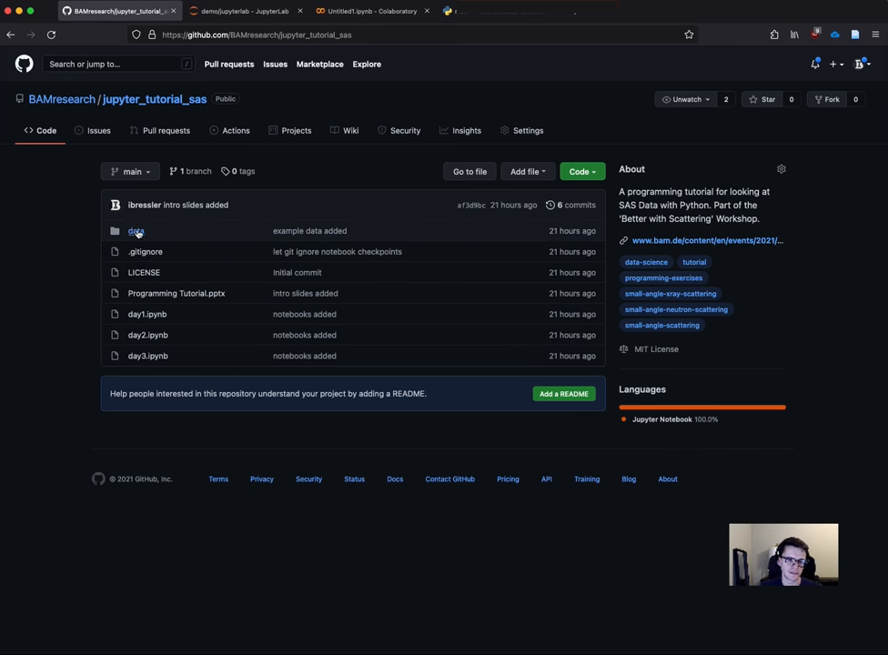
{"action": "left_click", "coordinate": [135, 229]}
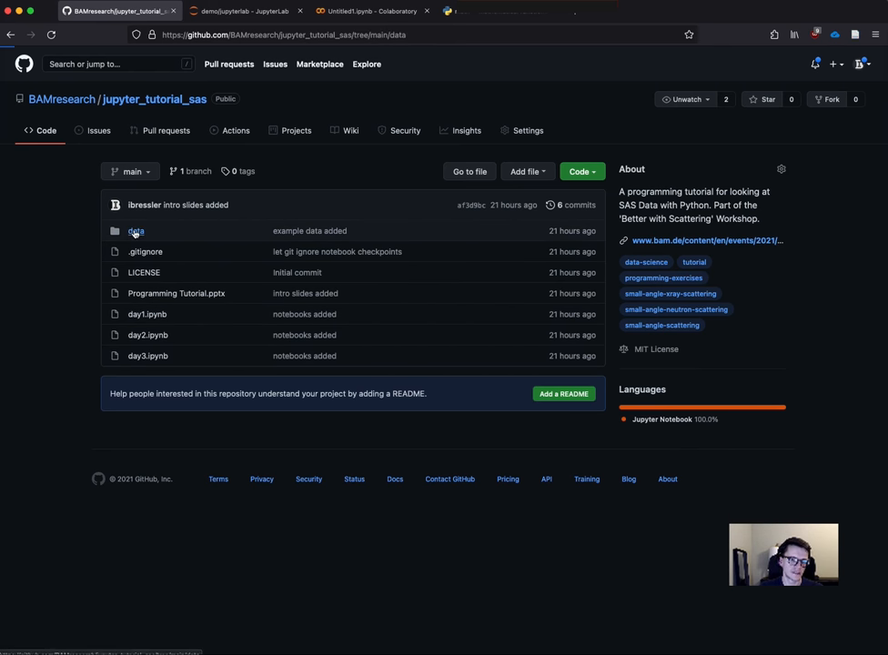
{"action": "left_click", "coordinate": [135, 230]}
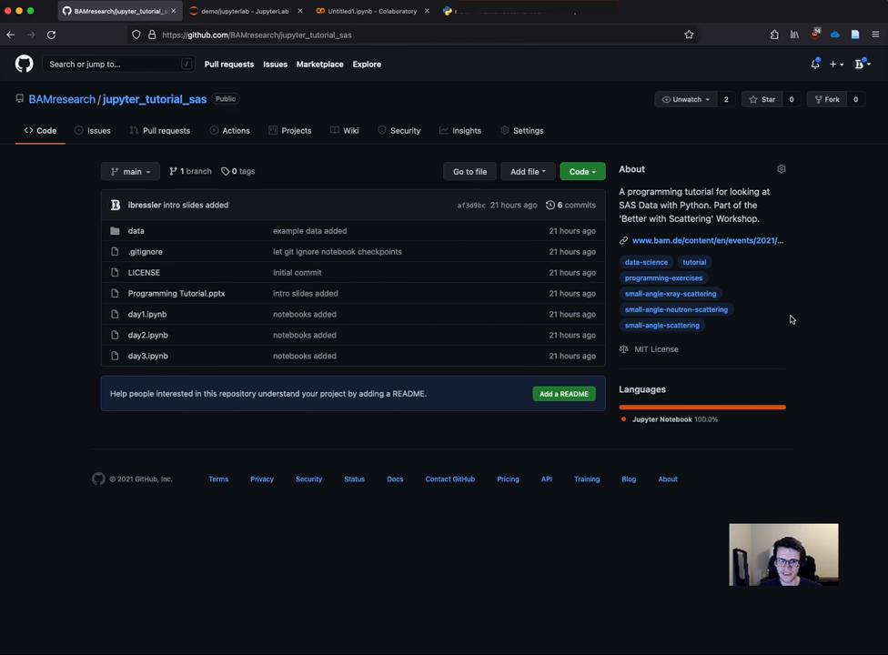
{"action": "mouse_move", "coordinate": [393, 189]}
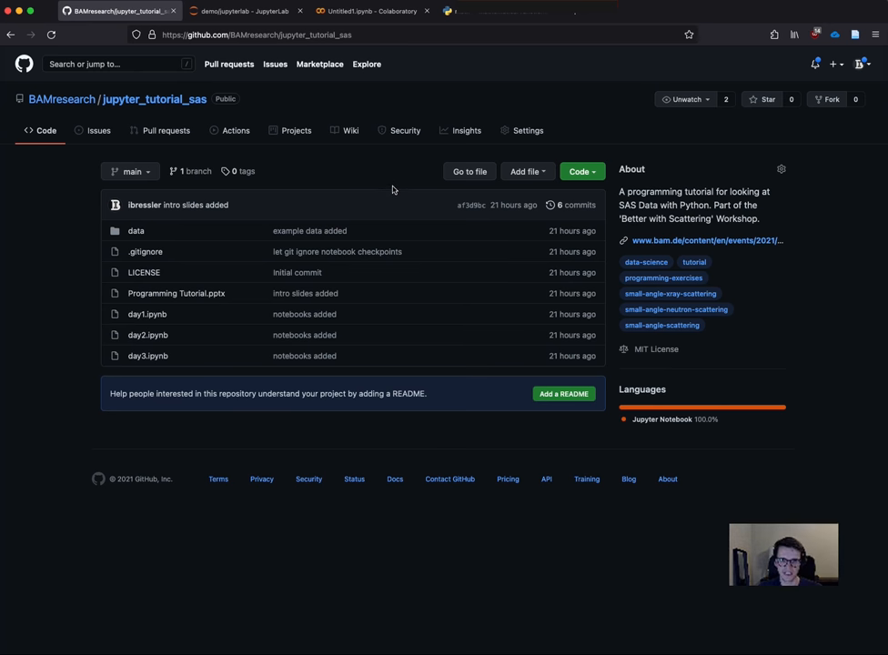